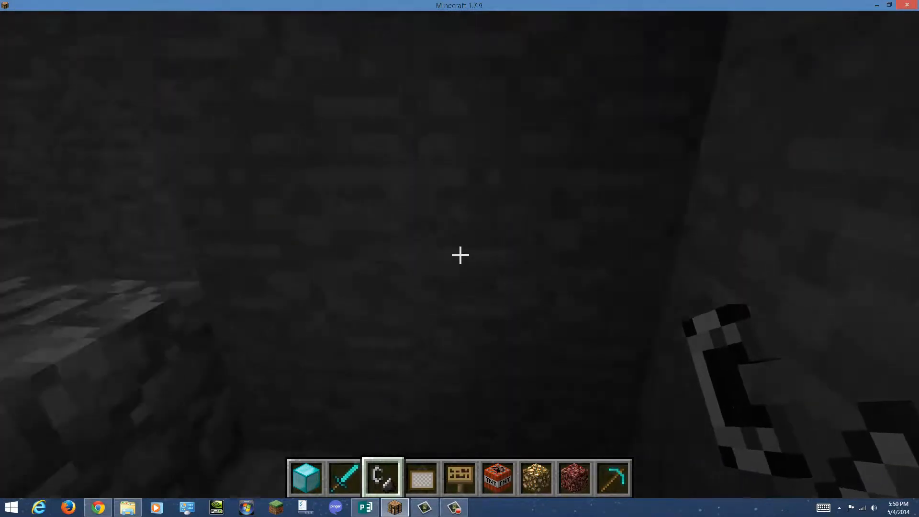
# Switch to the diamond sword in hotbar slot 2 after leaving the dark cave
pyautogui.press('2')
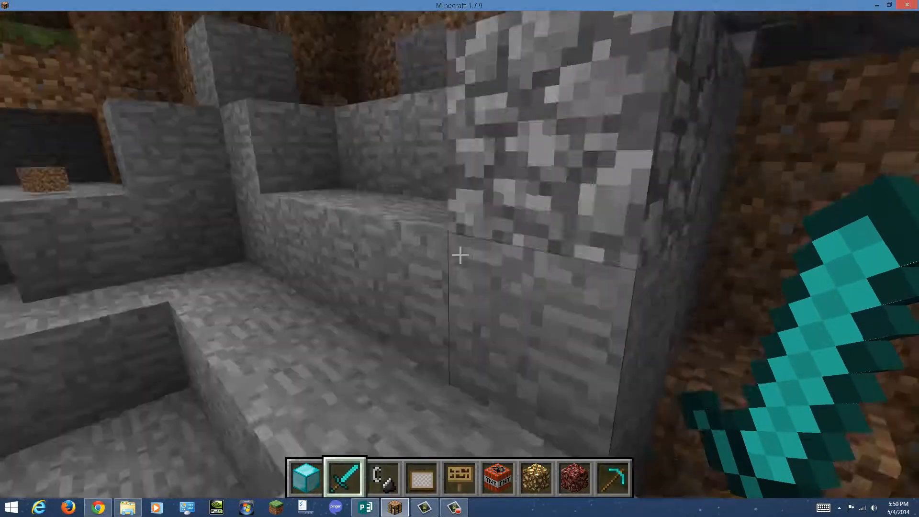
pyautogui.moveTo(460, 255)
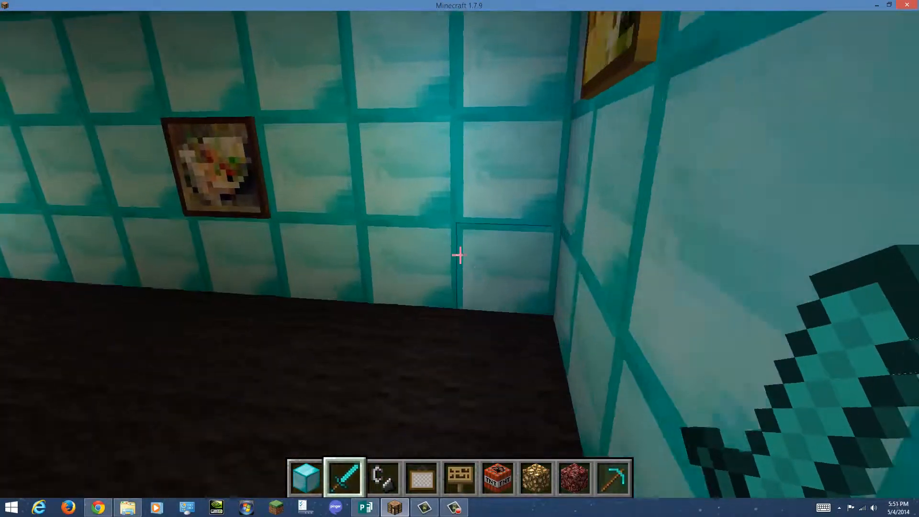
pyautogui.moveTo(459, 257)
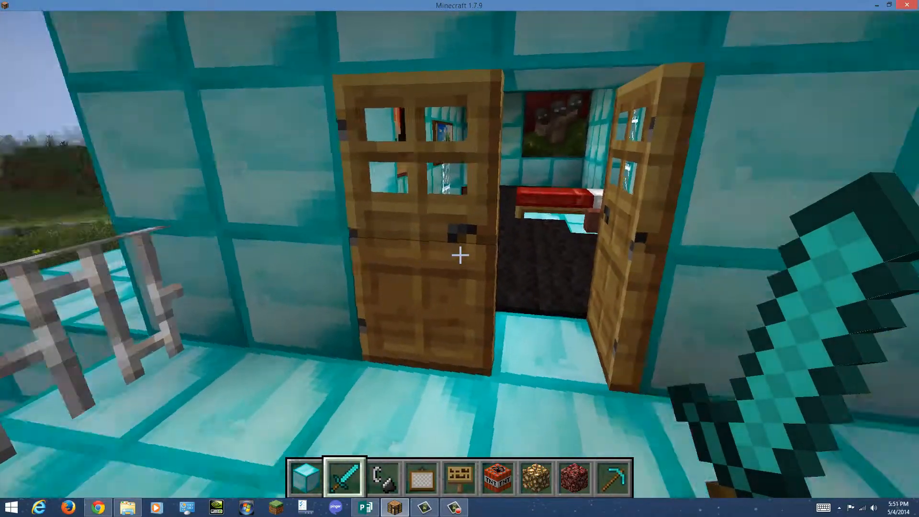
pyautogui.moveTo(460, 255)
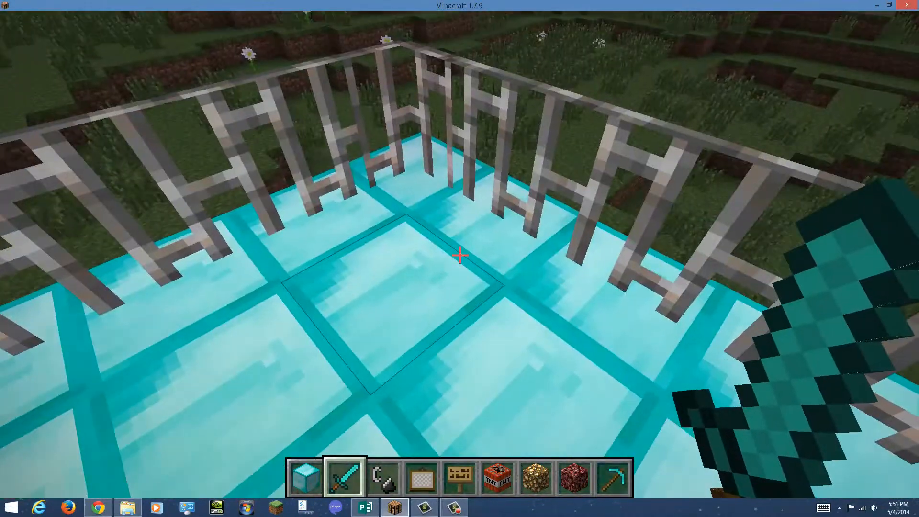
pyautogui.moveTo(459, 255)
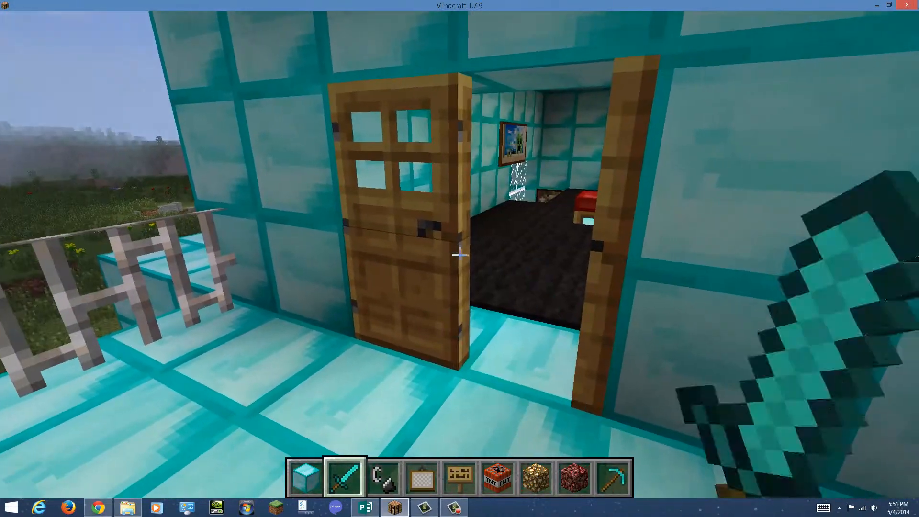
pyautogui.moveTo(459, 255)
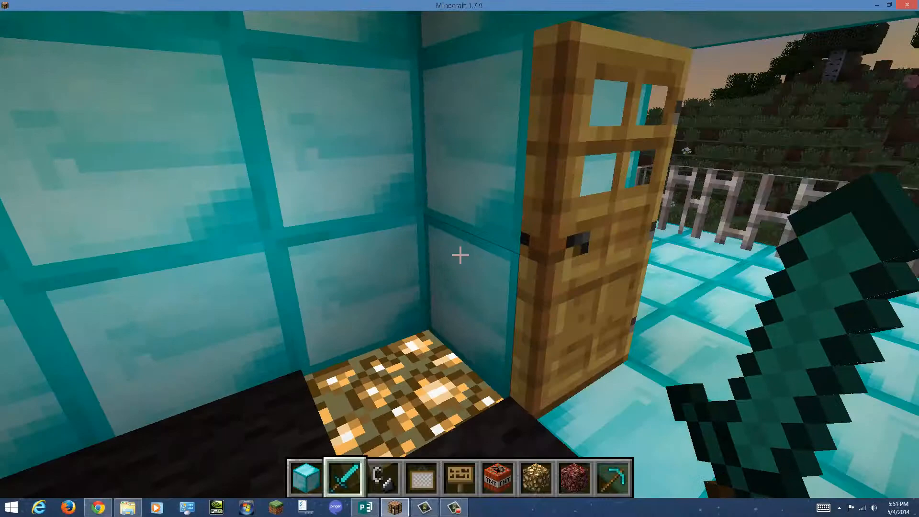
pyautogui.moveTo(459, 255)
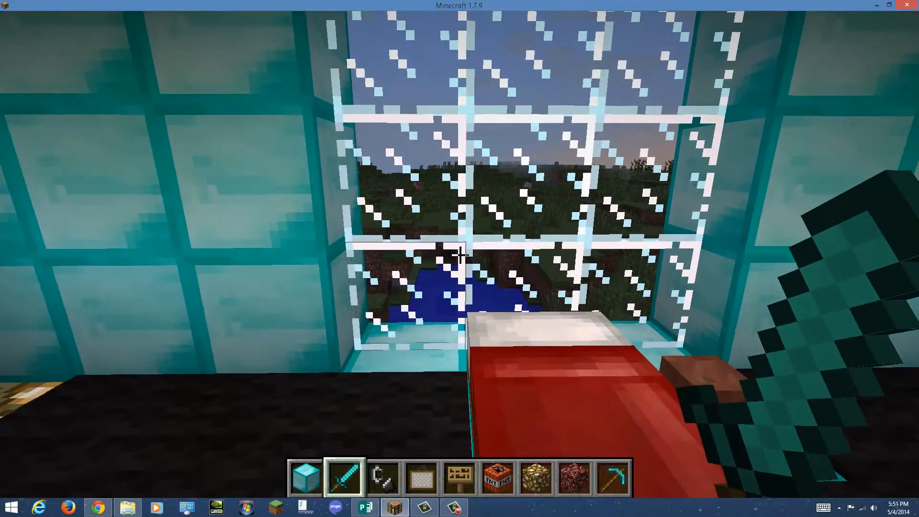
pyautogui.moveTo(459, 255)
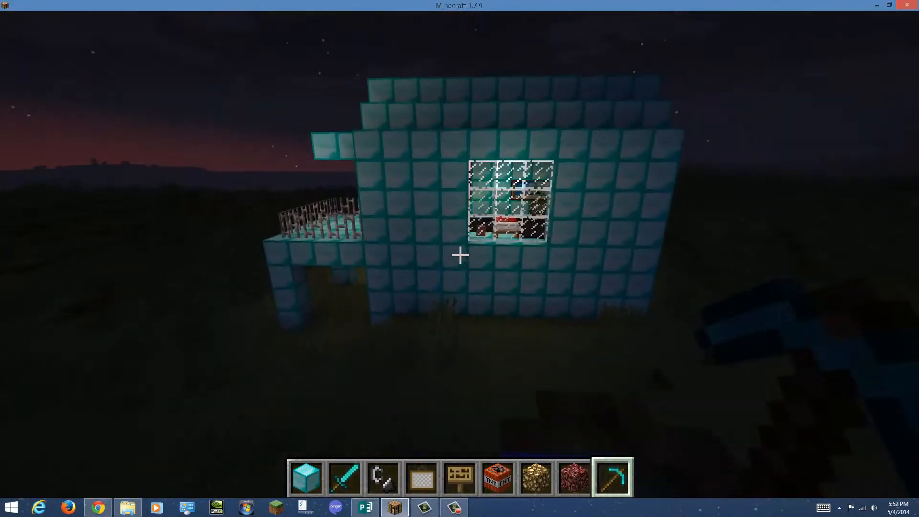
pyautogui.moveTo(459, 255)
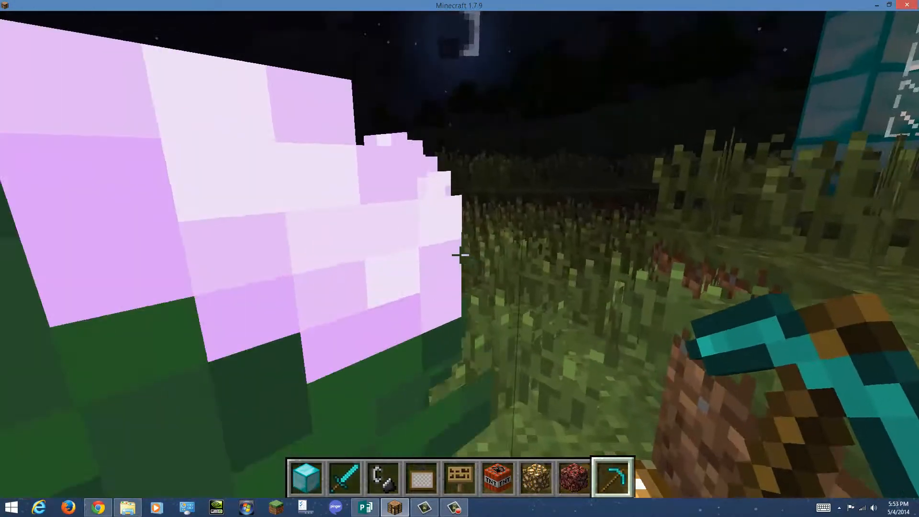
pyautogui.moveTo(459, 255)
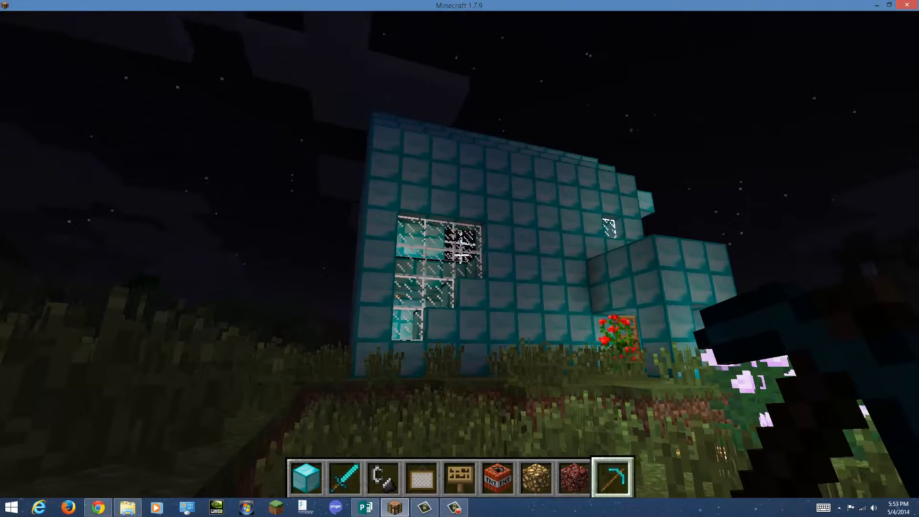
pyautogui.moveTo(459, 257)
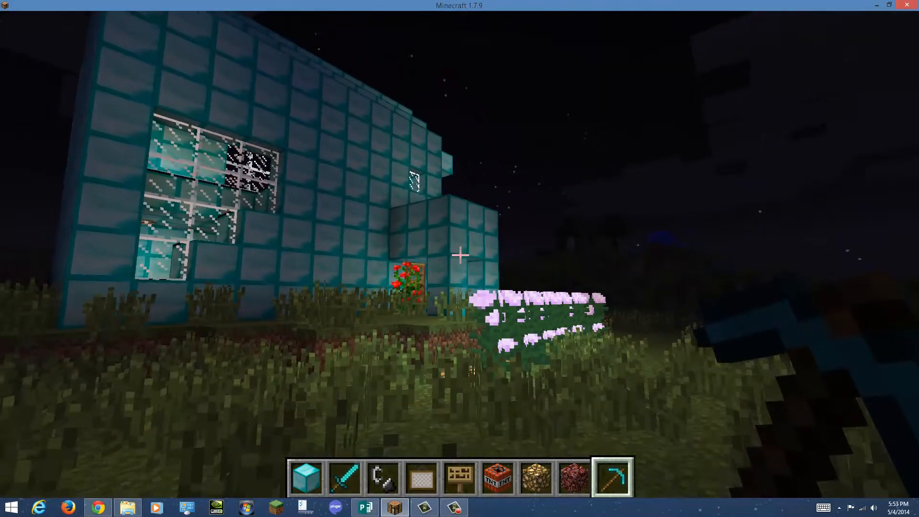